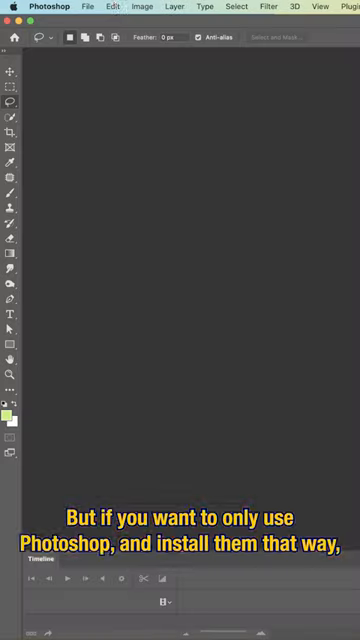
- Open the most recent photo in Camera Raw and show the presets' extra options menu
{"action": "left_click", "coordinate": [89, 7]}
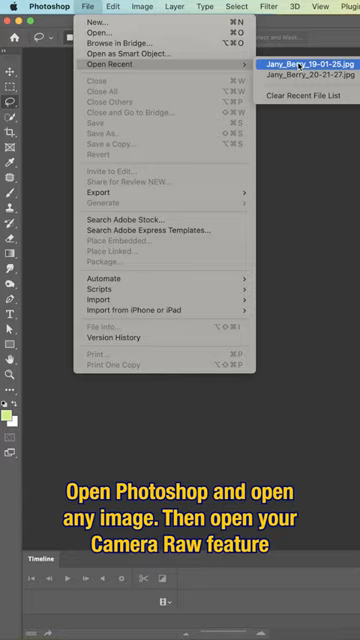
{"action": "left_click", "coordinate": [305, 57]}
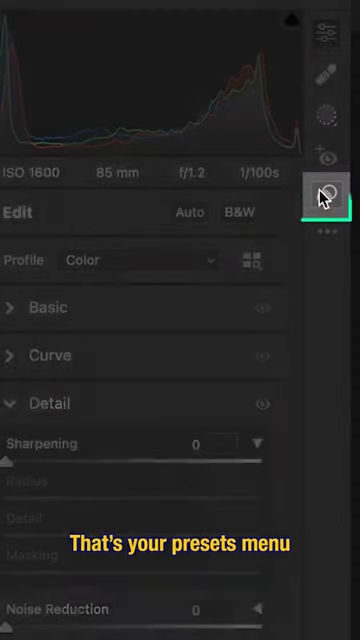
{"action": "left_click", "coordinate": [327, 190]}
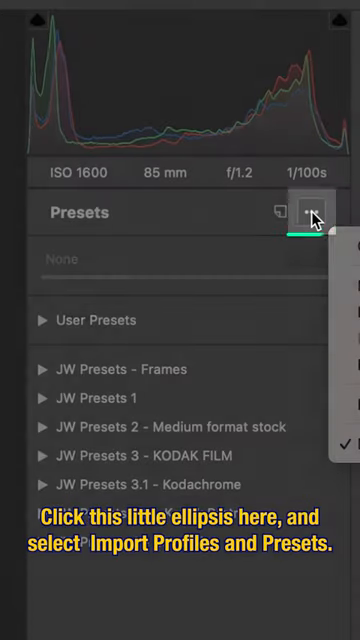
{"action": "left_click", "coordinate": [314, 211]}
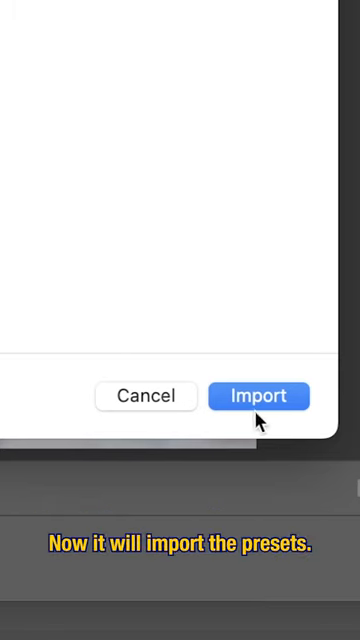
- Import the JW preset zip and expand the JW Presets 5 - Fujifilm group
{"action": "left_click", "coordinate": [267, 395]}
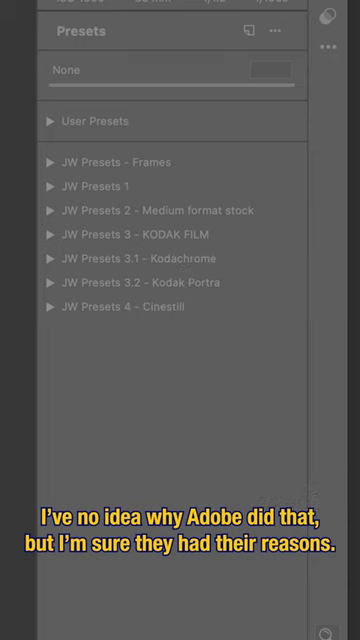
{"action": "left_click", "coordinate": [48, 330]}
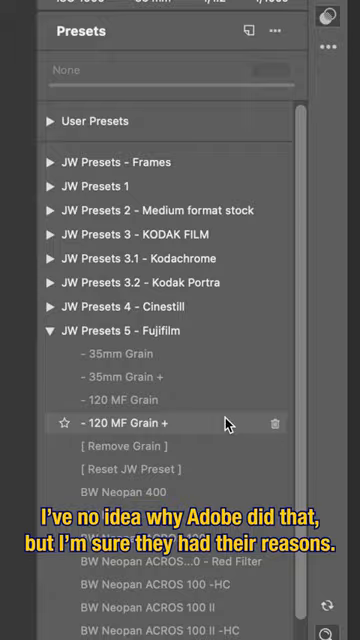